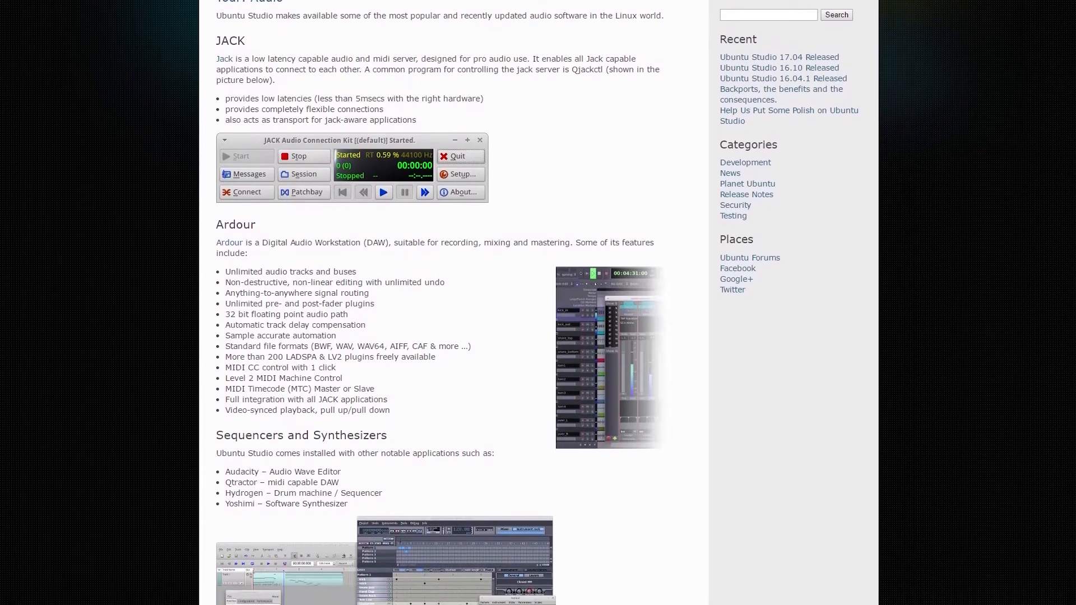
# Step: Scroll the Ubuntu Studio page past JACK, Ardour and Sequencers to Virtual Guitar Amps
pyautogui.scroll(-3)
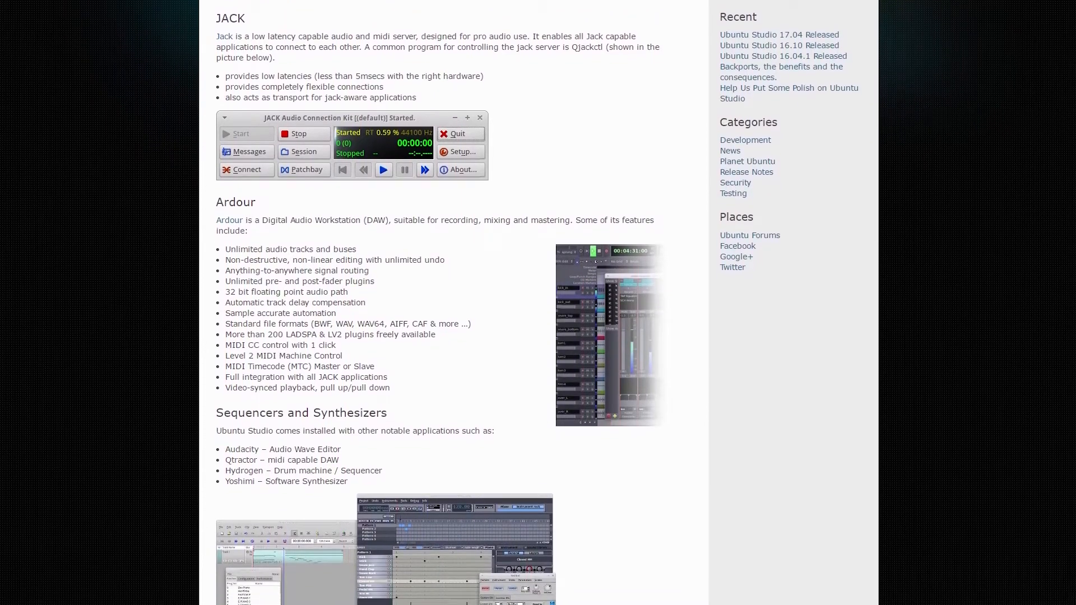
pyautogui.scroll(-3)
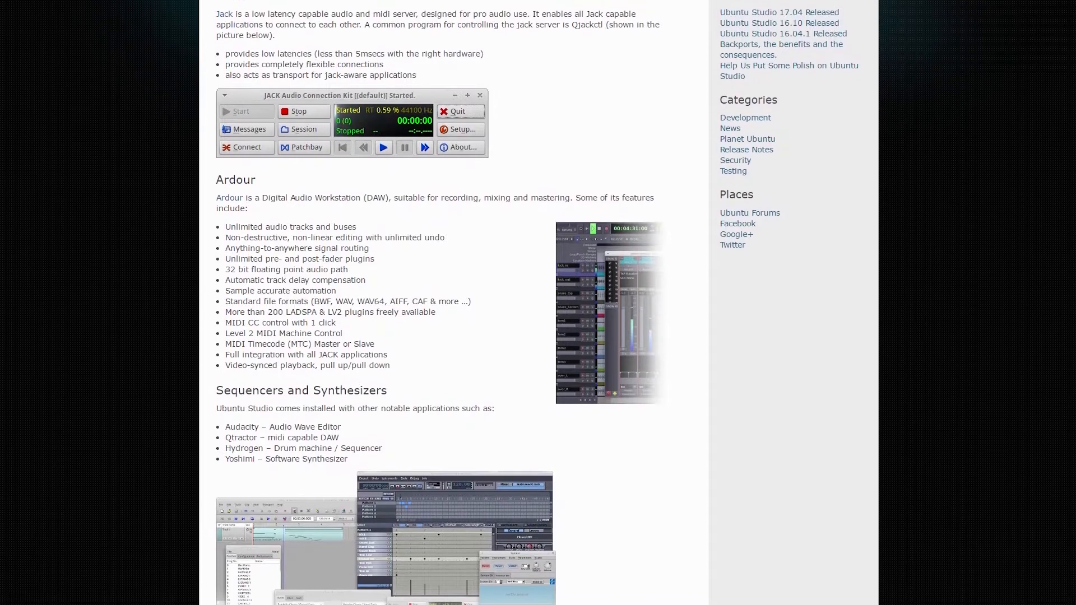
pyautogui.scroll(-3)
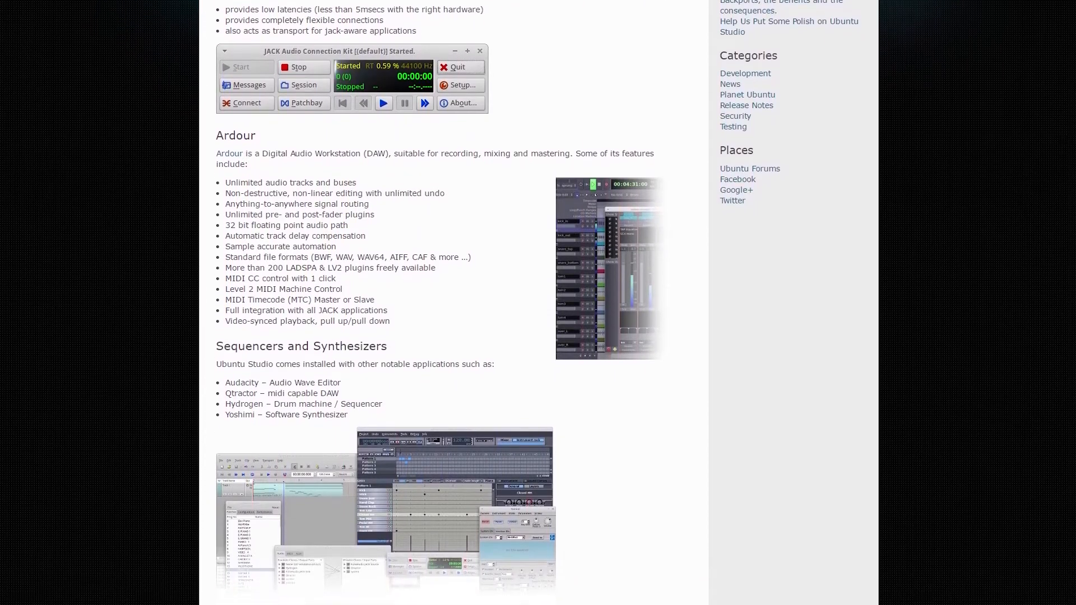
pyautogui.scroll(-3)
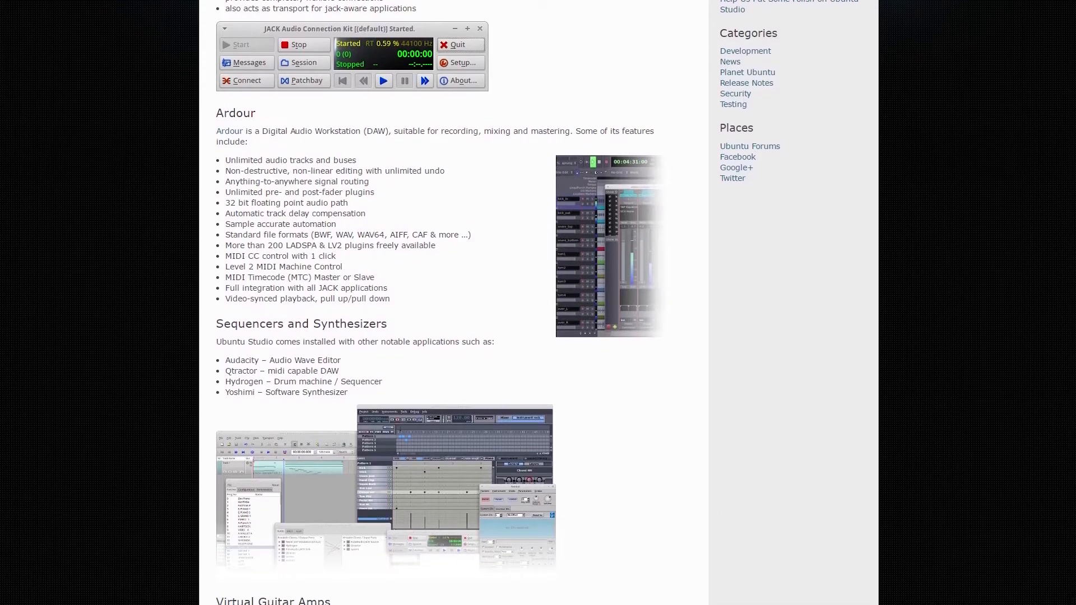
pyautogui.scroll(-3)
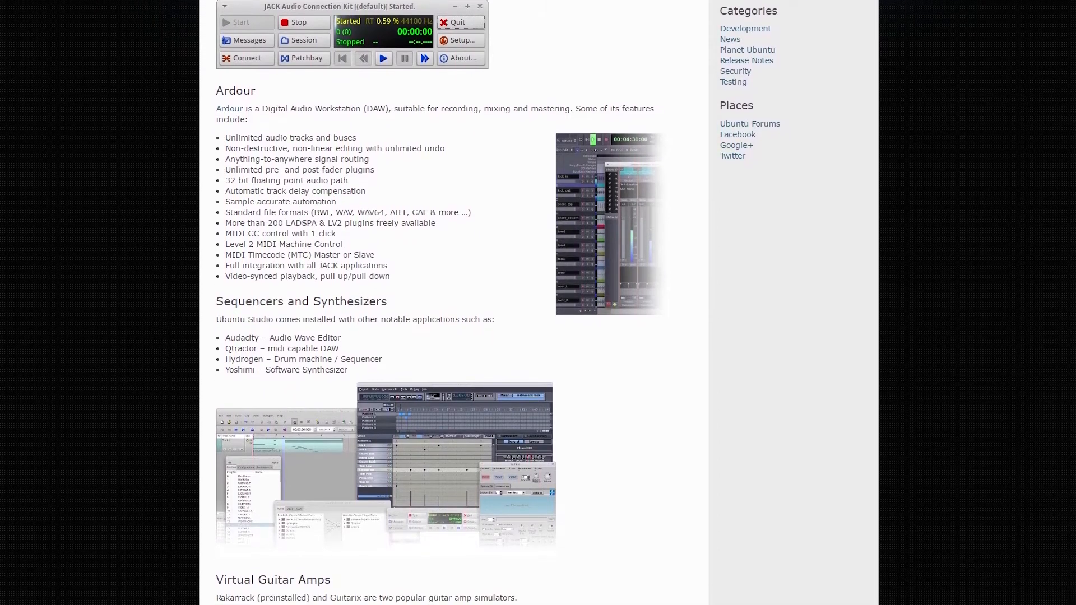
pyautogui.scroll(-3)
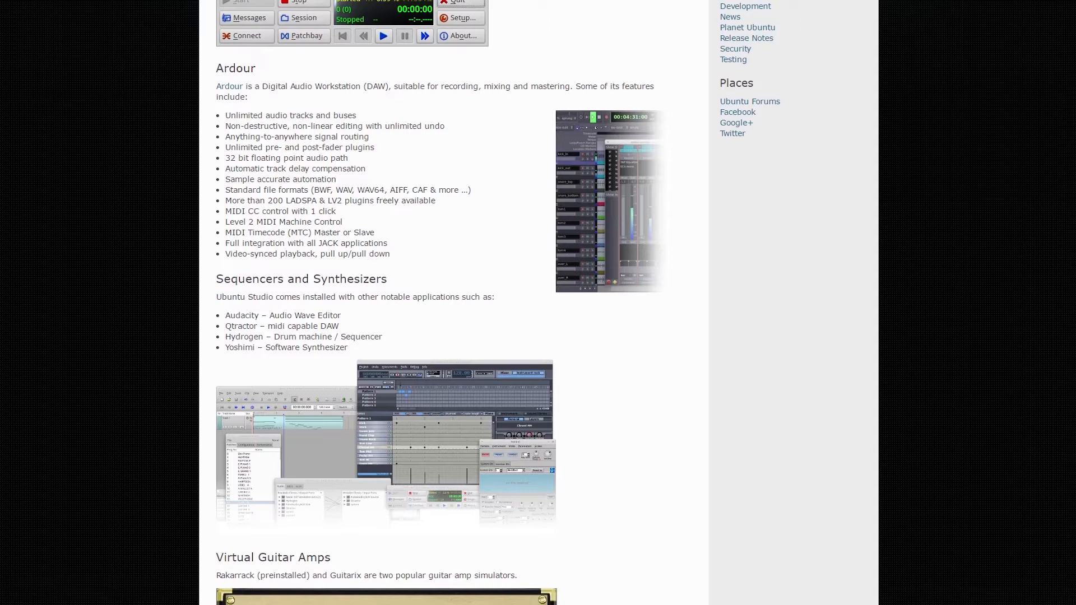
pyautogui.scroll(-3)
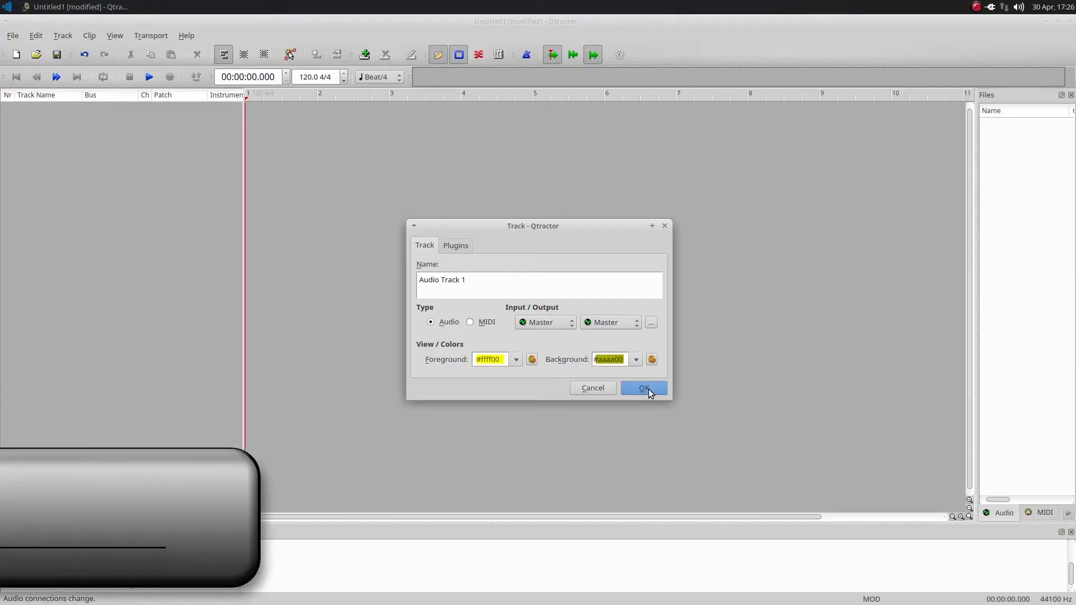
# Step: Confirm the yellow Audio Track 1 and view its input bus connections in Qtractor
pyautogui.click(643, 388)
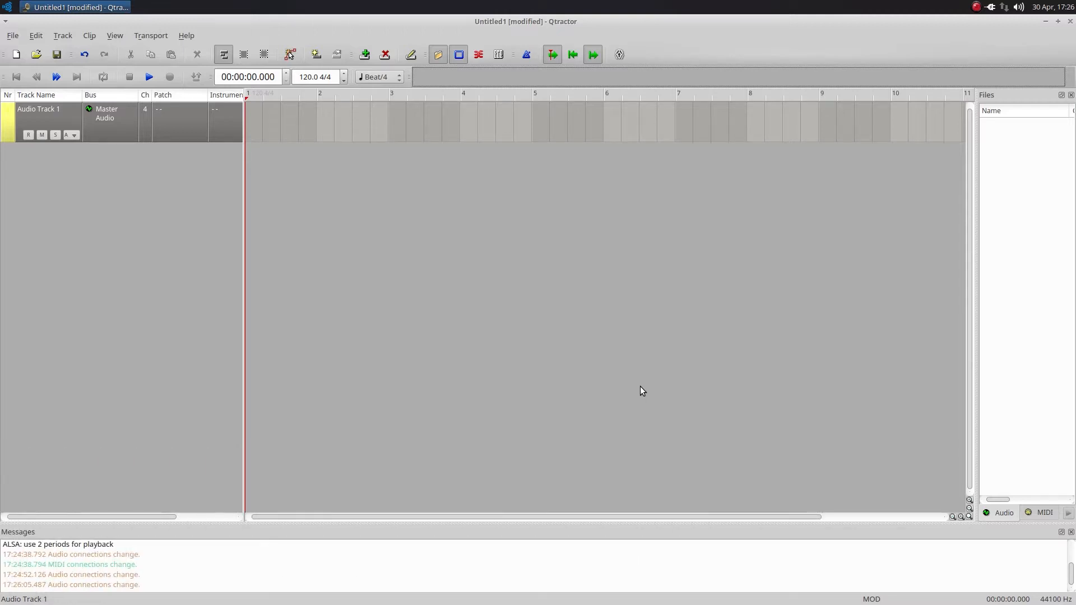
pyautogui.moveTo(612, 332)
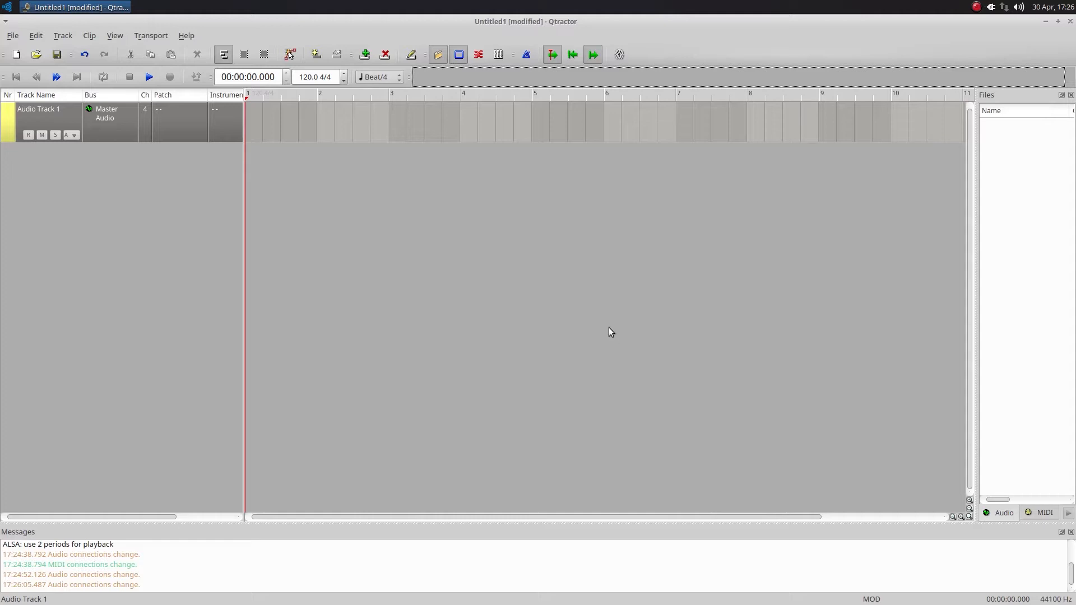
pyautogui.click(63, 34)
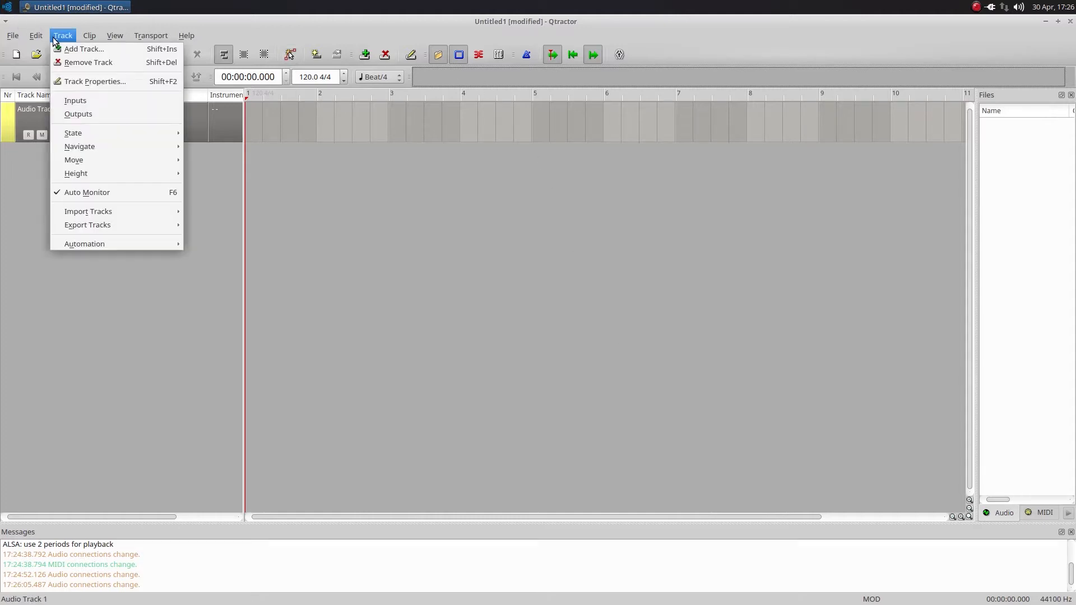
pyautogui.moveTo(75, 101)
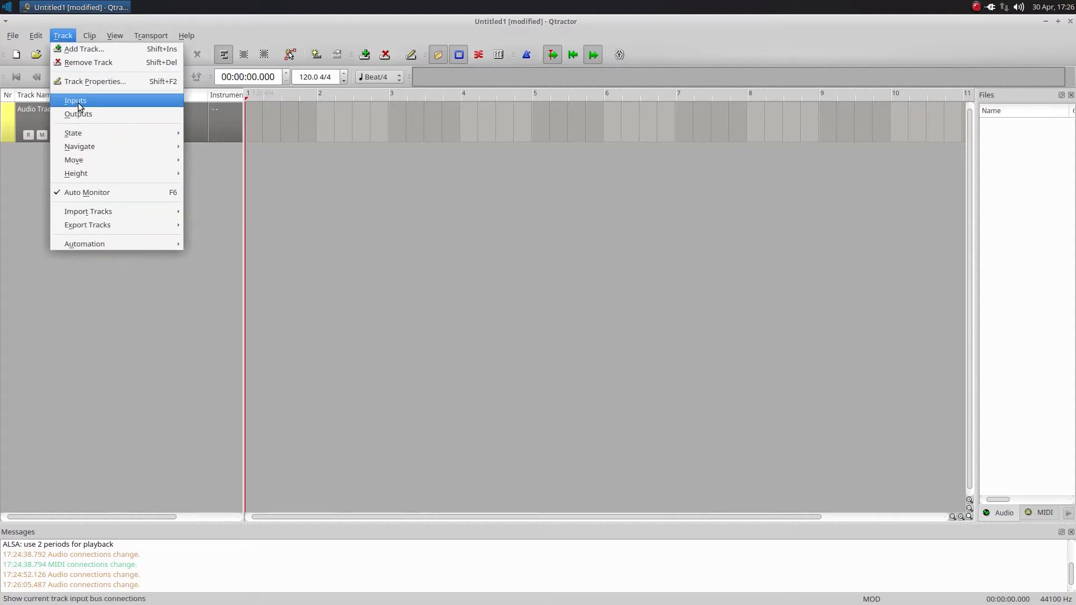
pyautogui.click(74, 101)
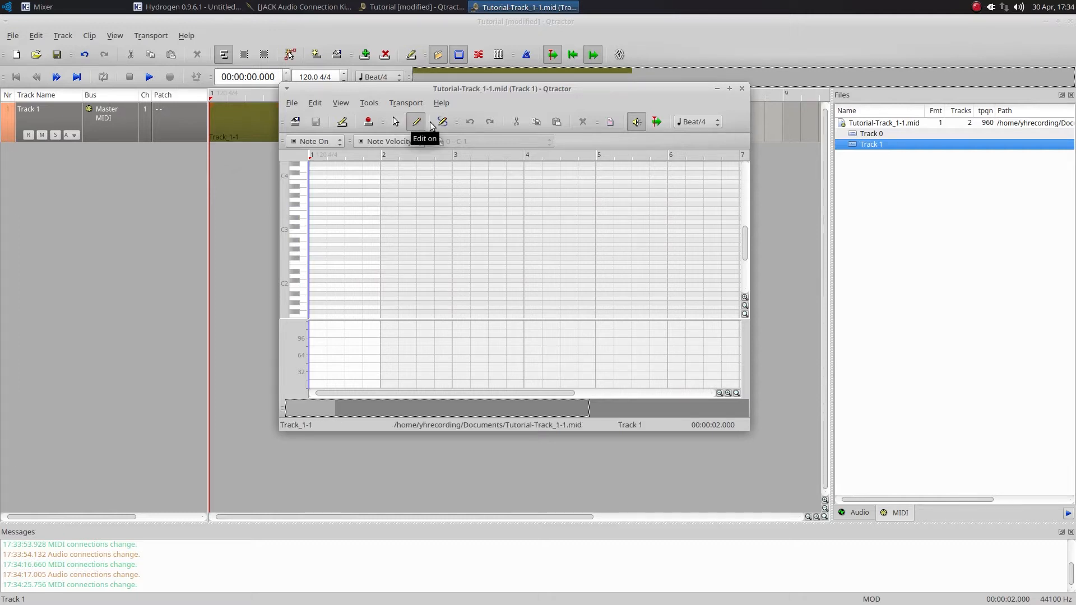
# Step: Turn on edit and draw modes for Tutorial-Track_1-1.mid and draw a note in the first bar
pyautogui.click(417, 122)
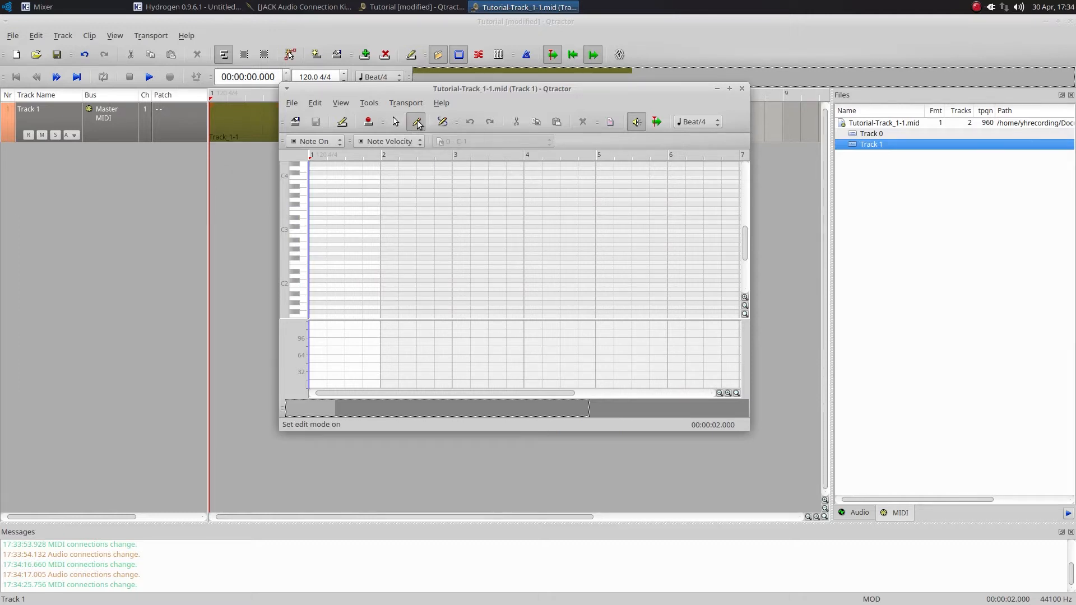
pyautogui.click(444, 122)
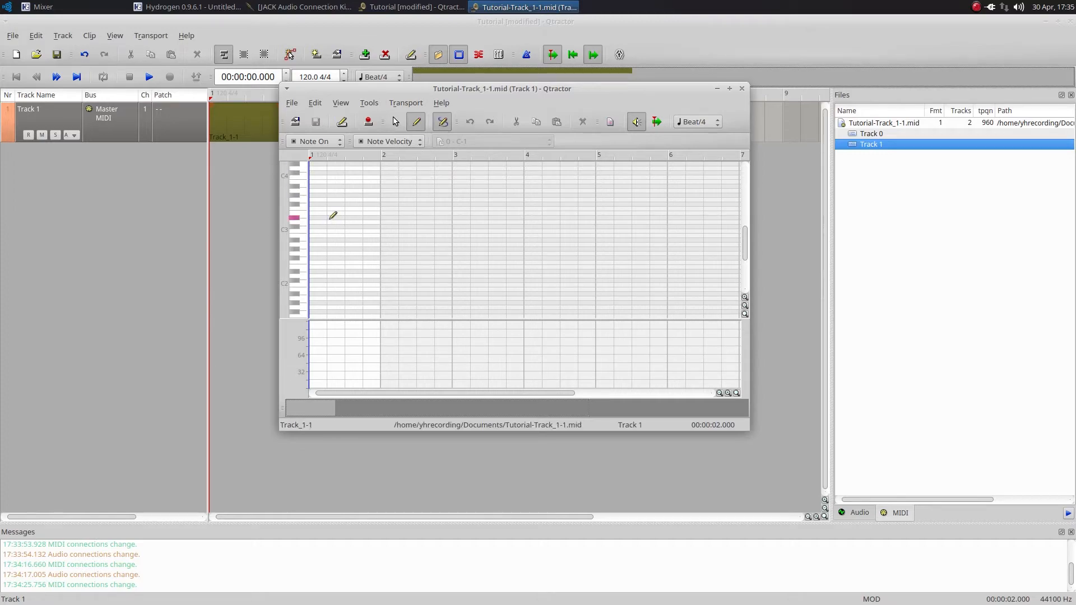
pyautogui.click(62, 6)
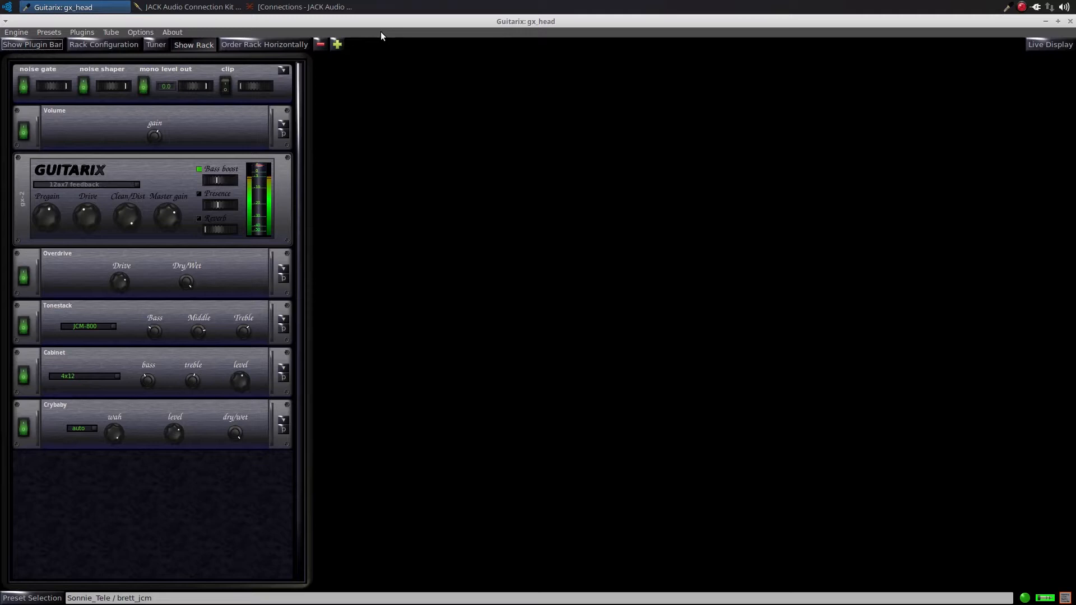
# Step: Load the Distort Lead preset from Guitarix's HarryVH bank
pyautogui.click(48, 33)
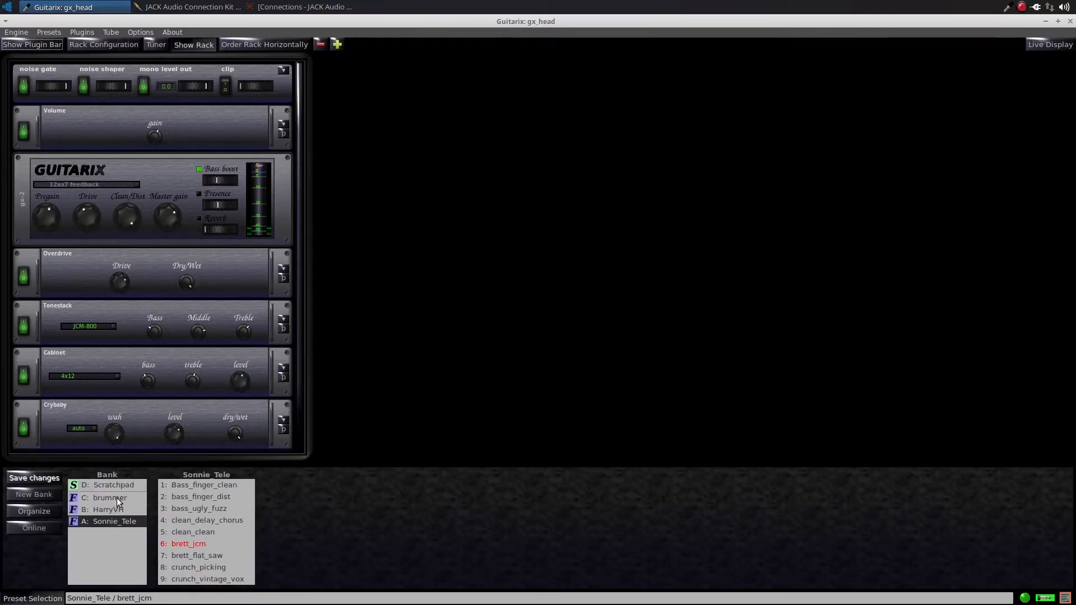
pyautogui.click(106, 509)
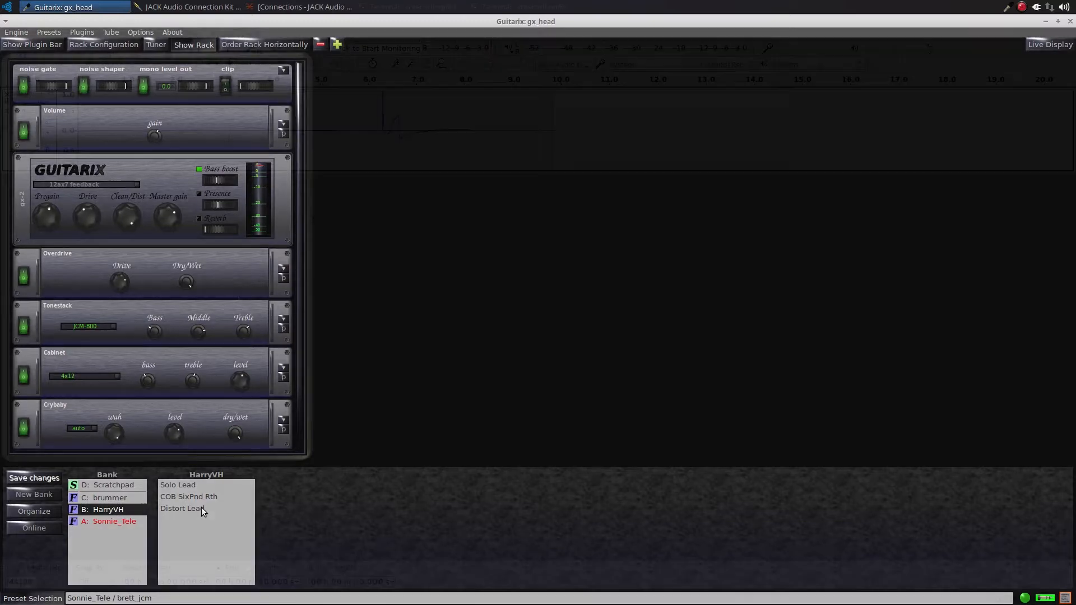
pyautogui.click(74, 6)
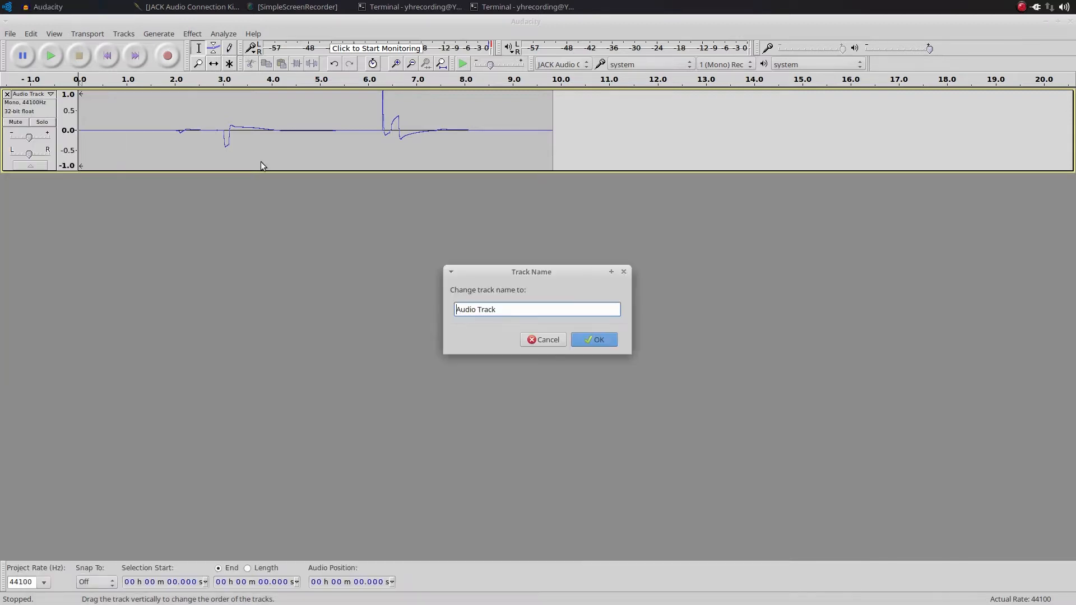
# Step: Rename the recorded Audacity track to 'YHR Demo'
pyautogui.write('Track')
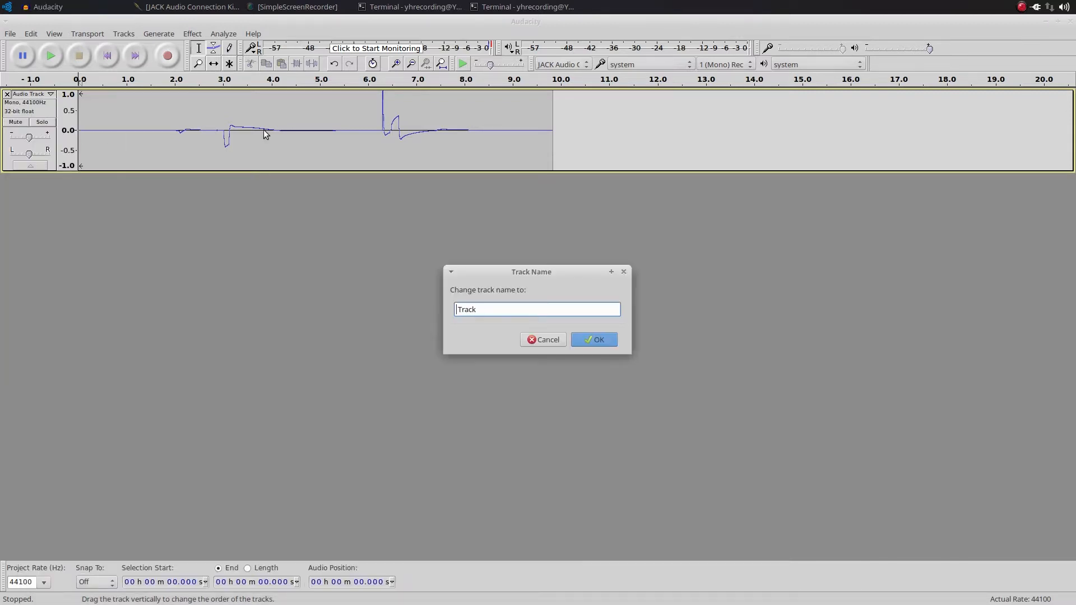
pyautogui.write('YHR')
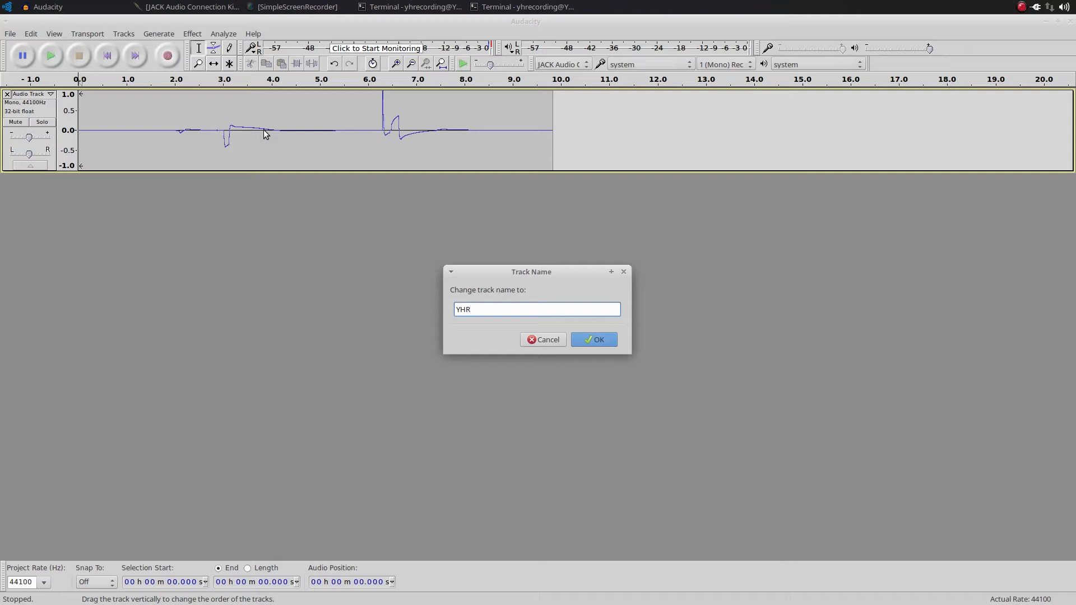
pyautogui.click(593, 339)
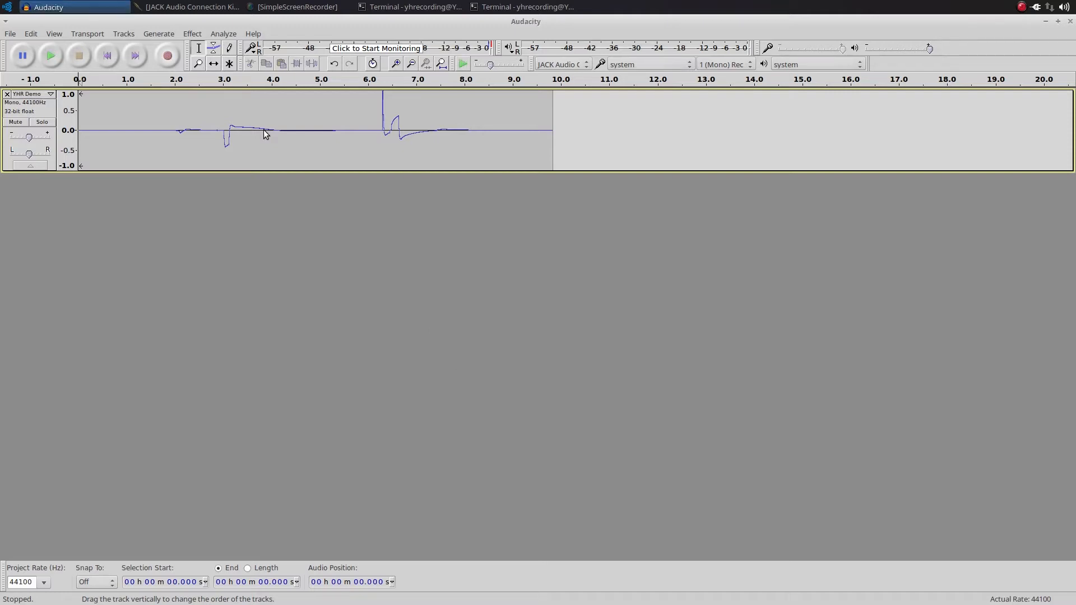
pyautogui.moveTo(215, 94)
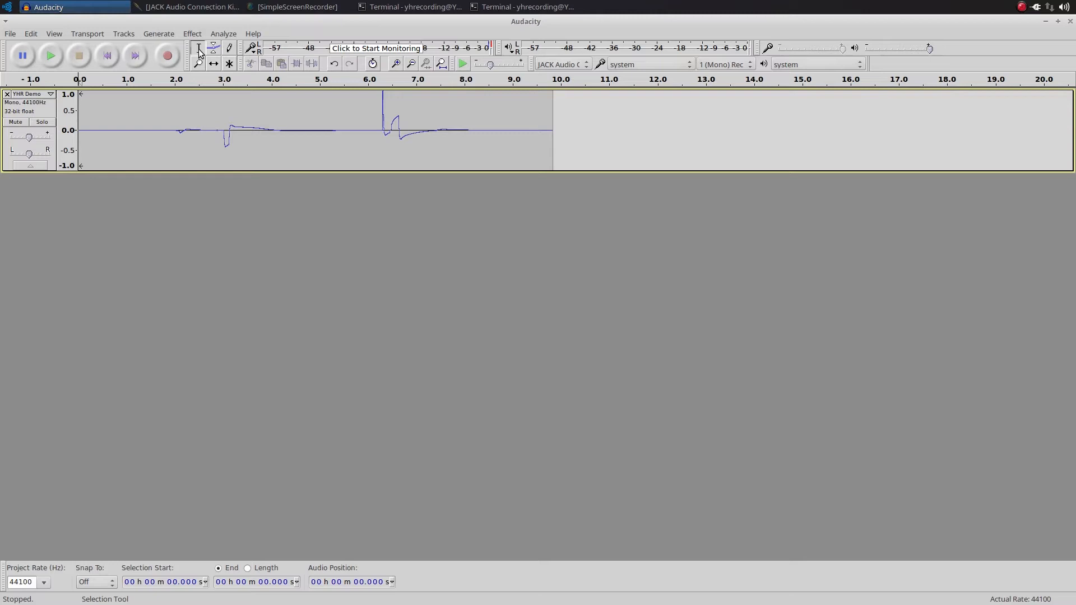
pyautogui.moveTo(199, 48)
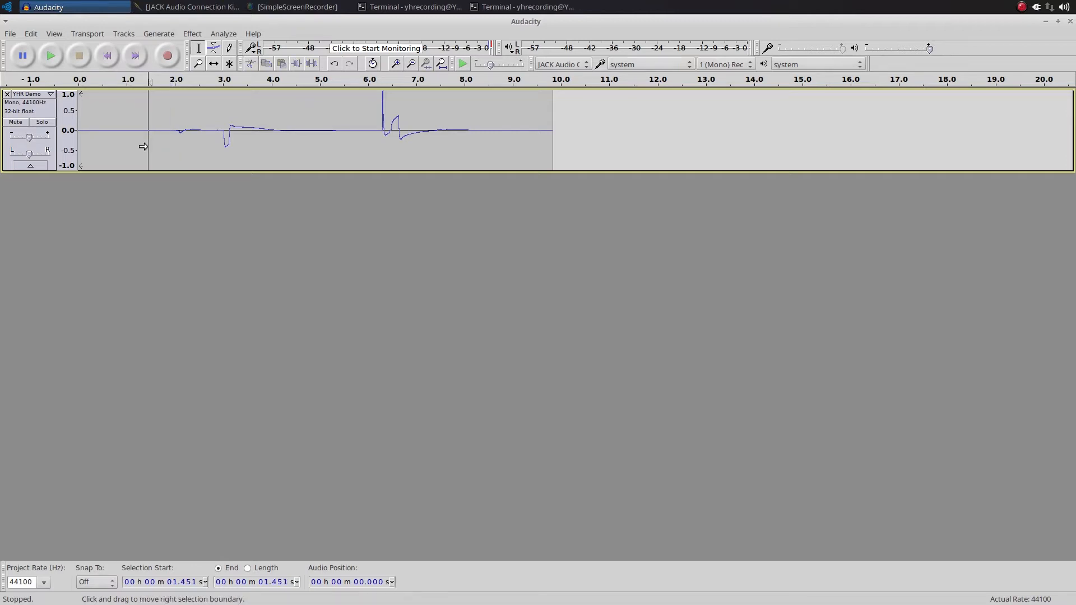
# Step: Shift the take slightly earlier and silence the blip from 1.335 s to 2.322 s
pyautogui.moveTo(99, 131); pyautogui.dragTo(120, 130)
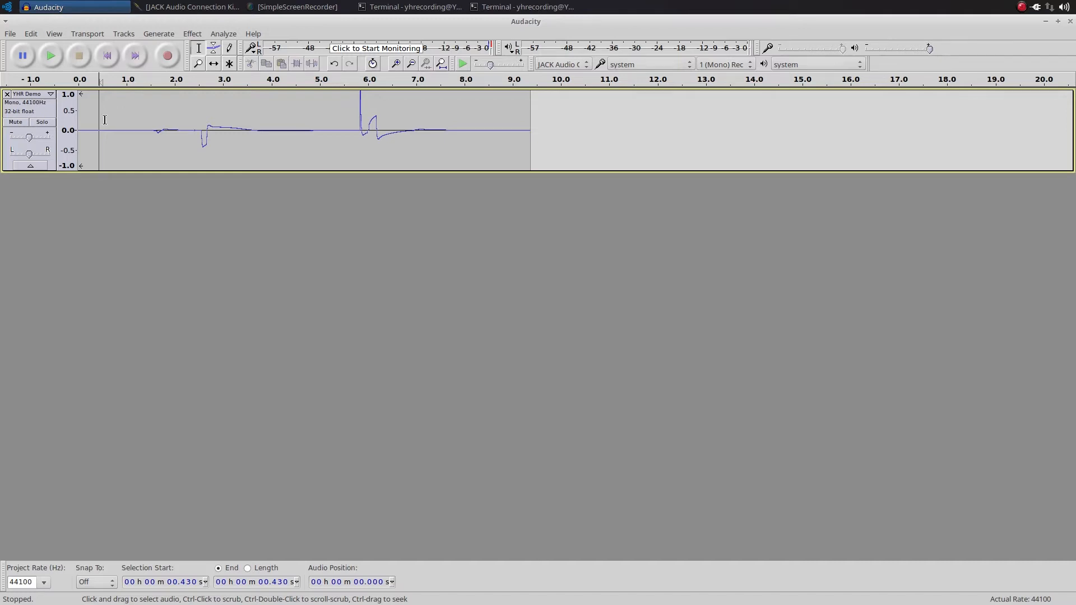
pyautogui.click(159, 33)
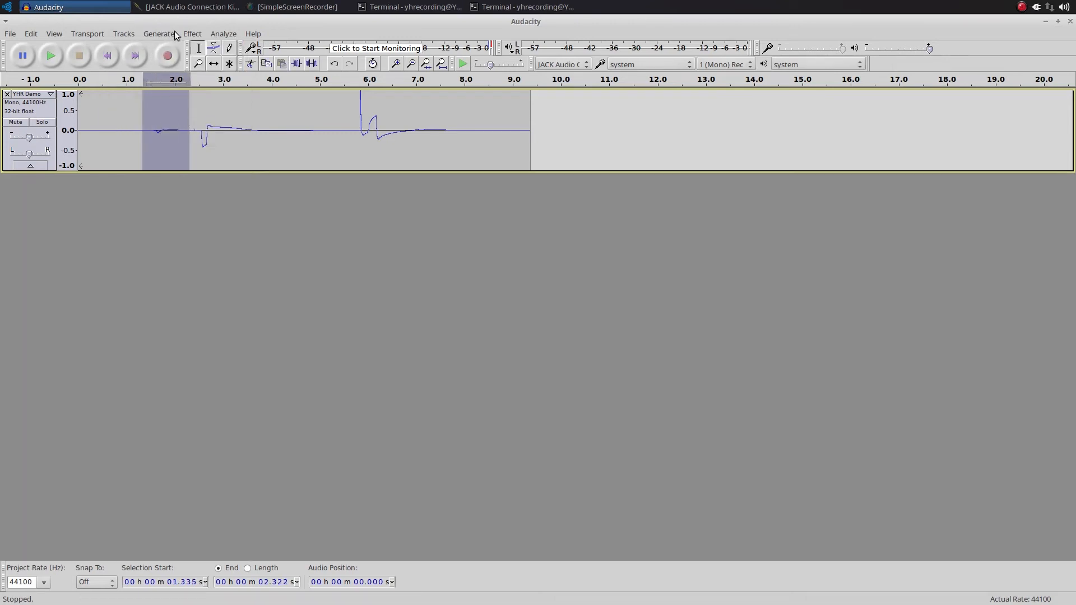
pyautogui.click(158, 33)
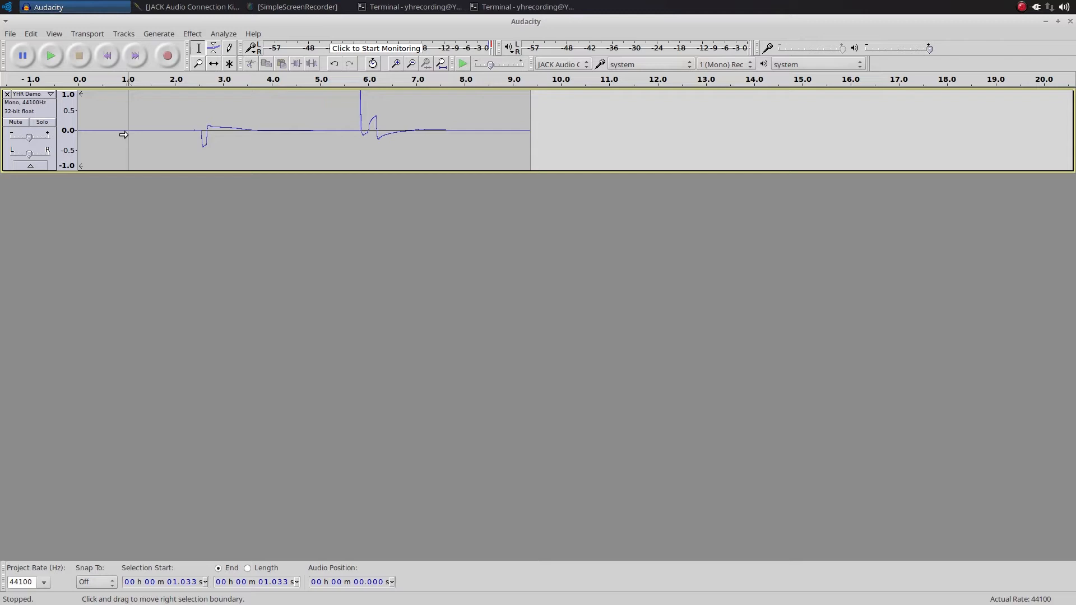
pyautogui.moveTo(236, 55)
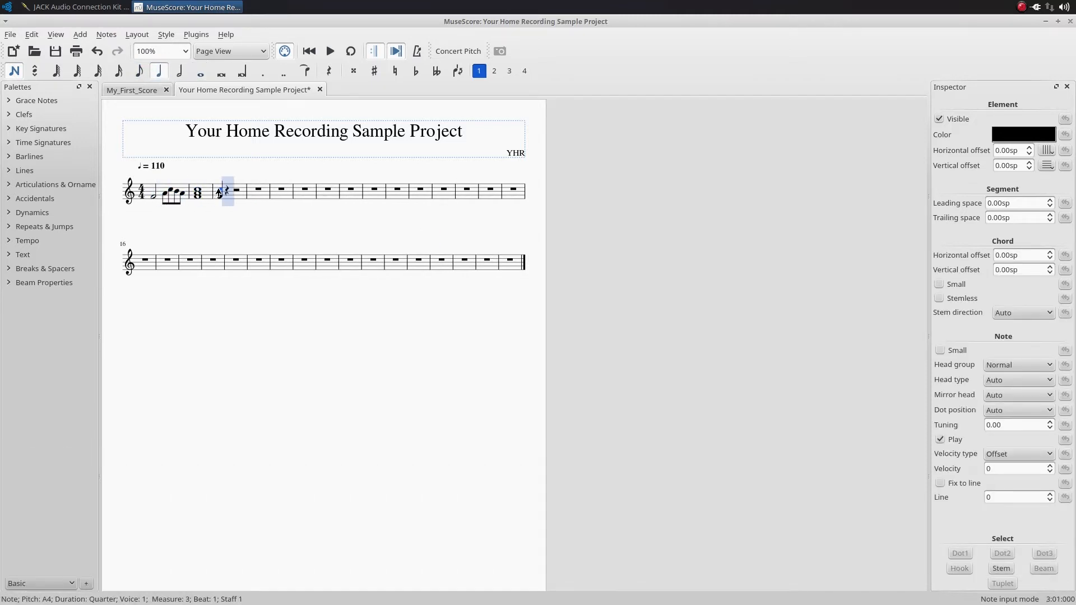
# Step: Add the lyrics 'This Is how you add' beneath the score's opening notes
pyautogui.click(106, 34)
pyautogui.write('This')
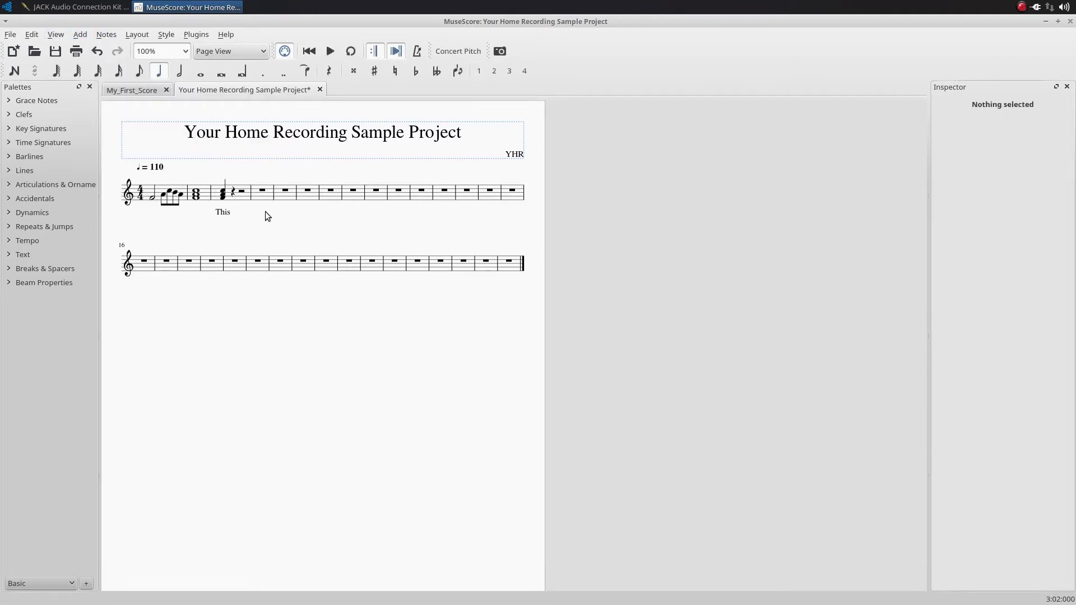
pyautogui.click(79, 34)
pyautogui.write('hi')
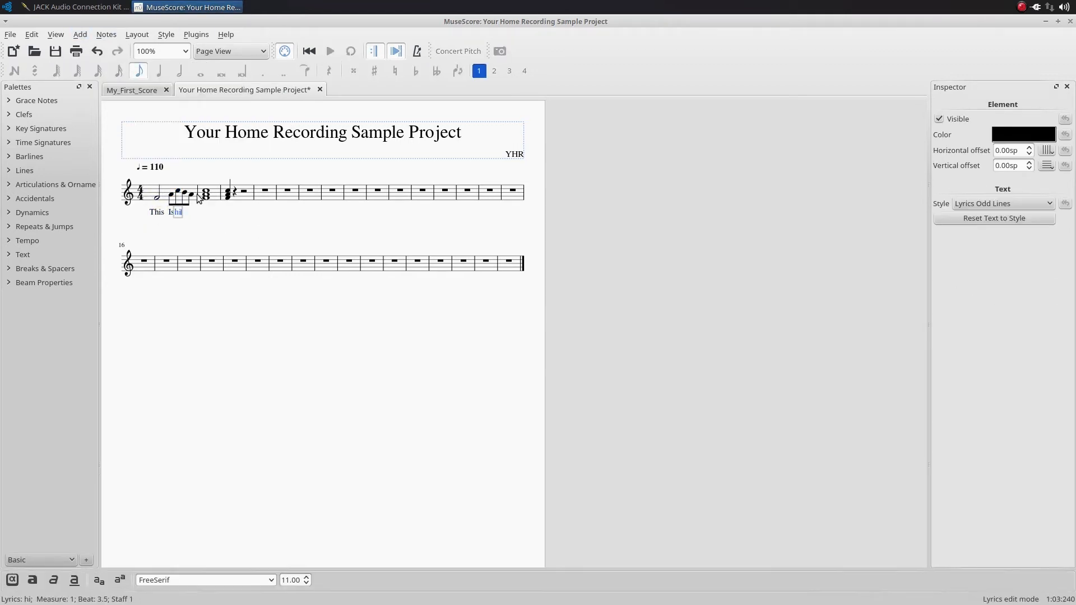
pyautogui.write('you add')
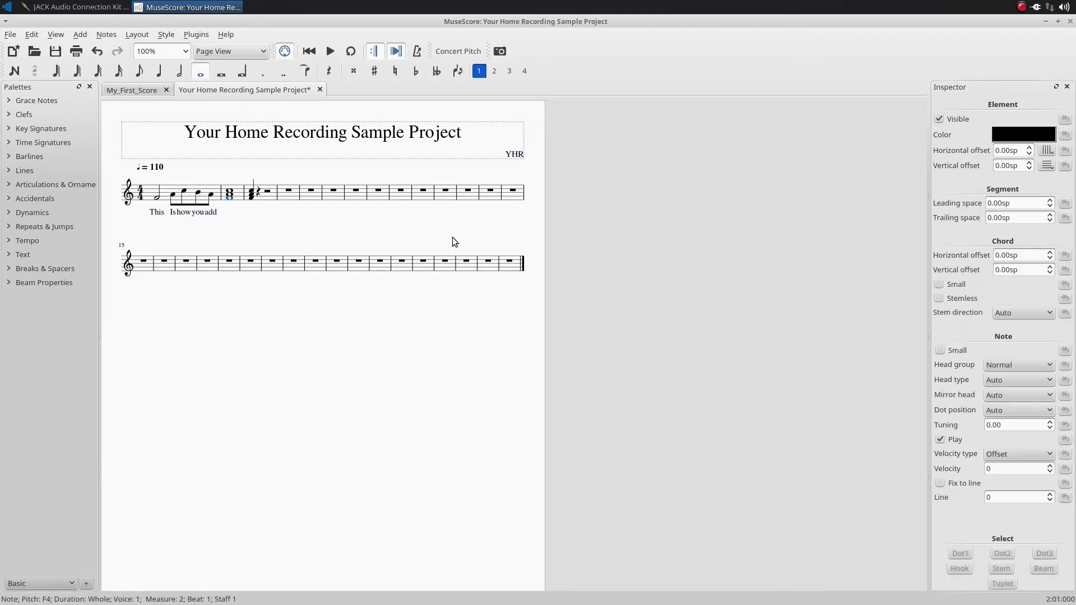
pyautogui.click(187, 6)
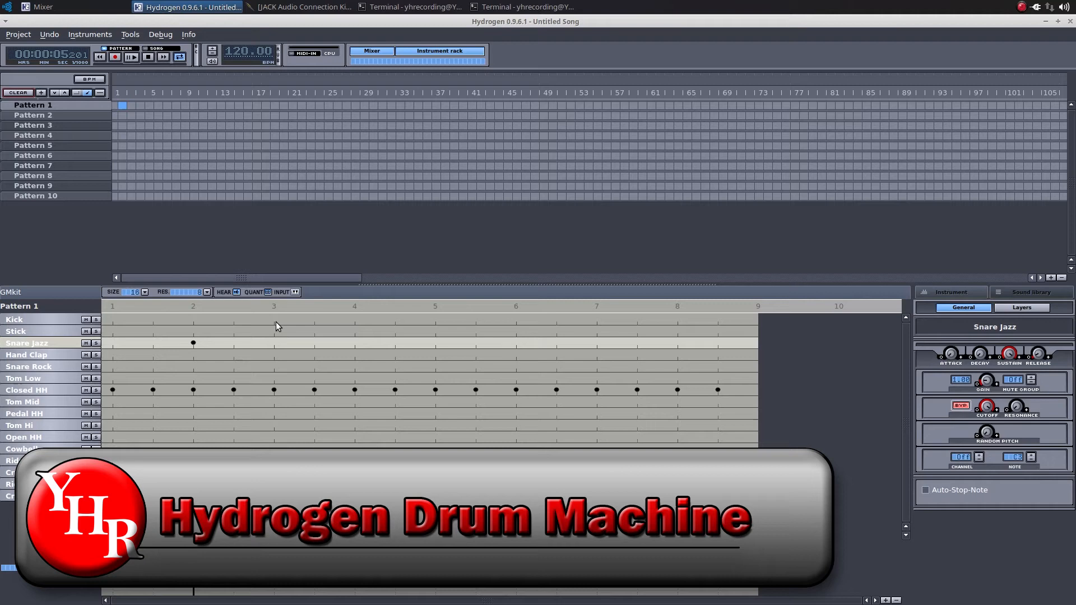
# Step: Add kick and snare hits to Pattern 1 with grid resolution set to 16
pyautogui.click(273, 321)
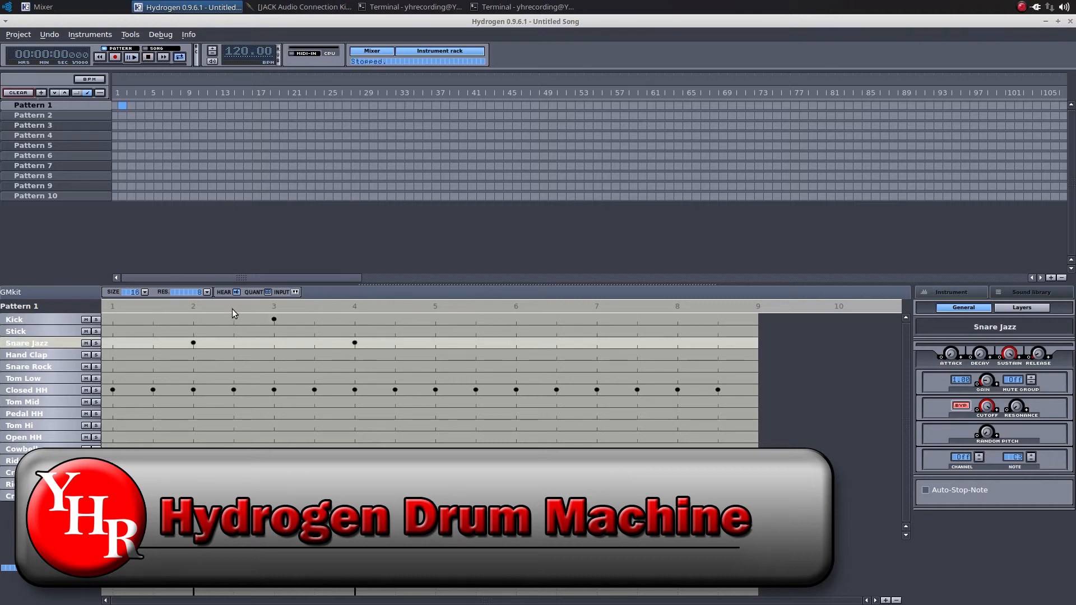
pyautogui.click(131, 57)
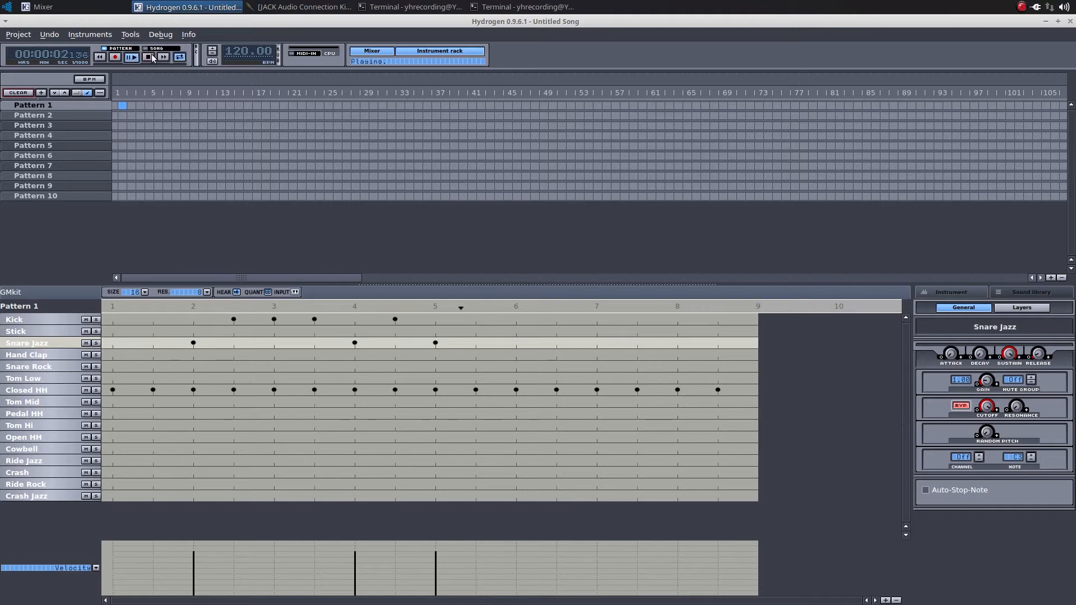
pyautogui.click(206, 292)
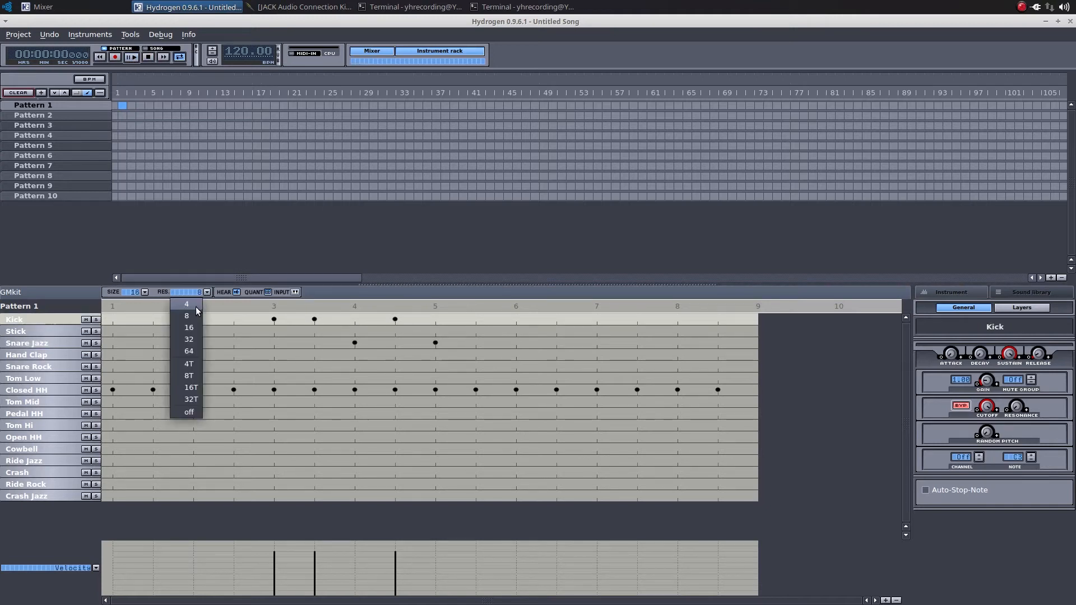
pyautogui.click(189, 328)
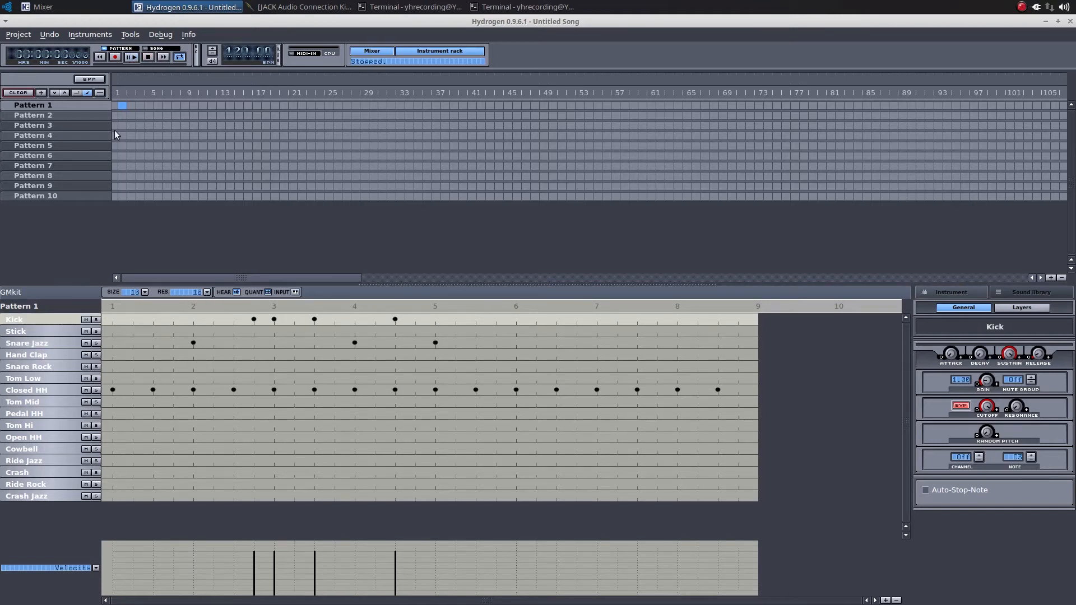
pyautogui.click(131, 58)
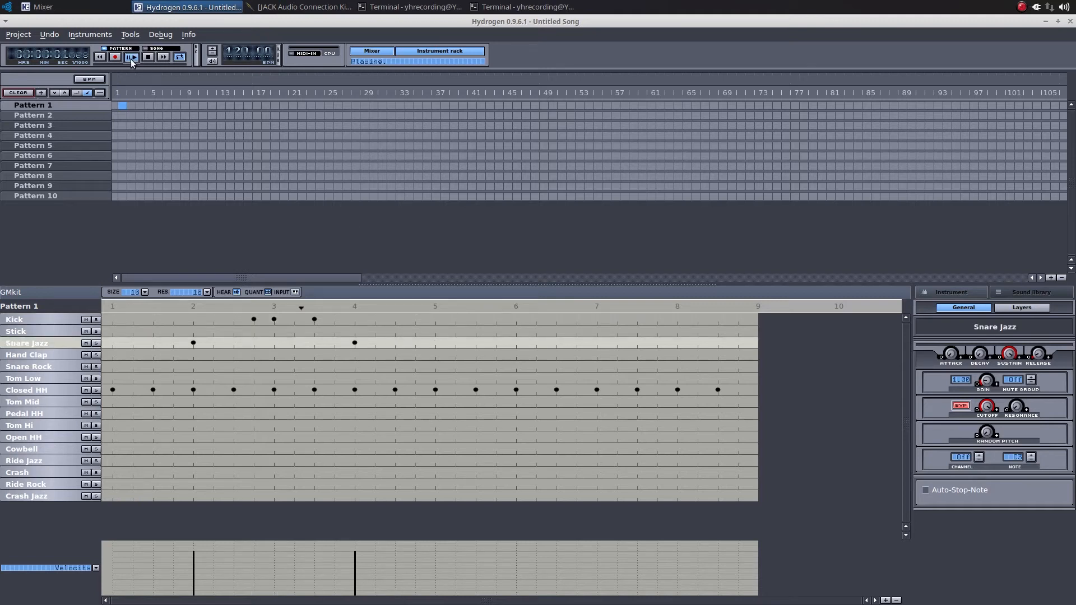
# Step: Resize Pattern 1 back to one full bar and play the finished beat
pyautogui.click(144, 292)
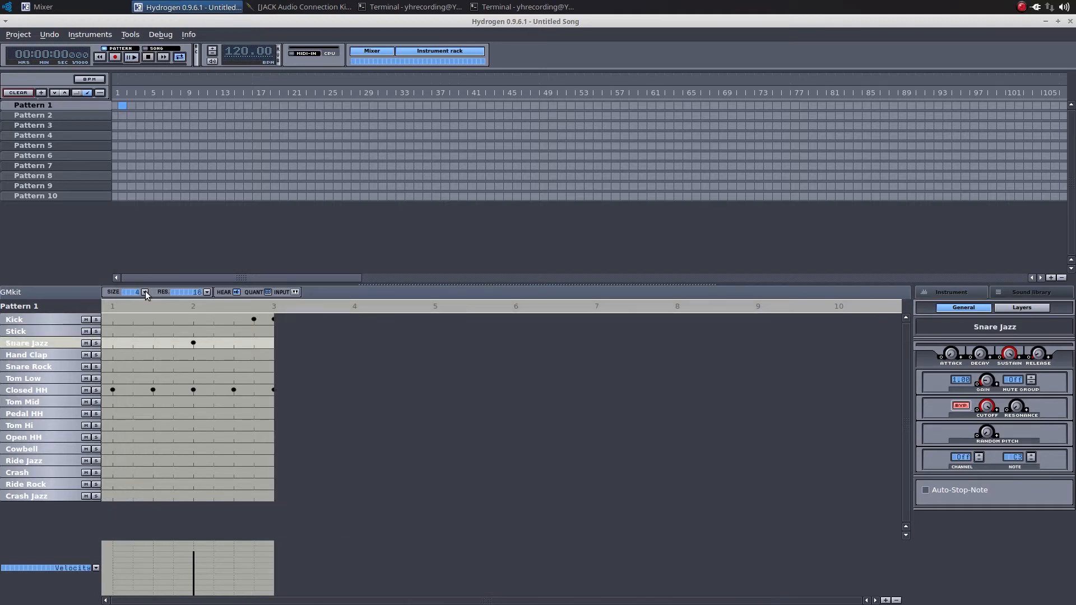
pyautogui.click(144, 292)
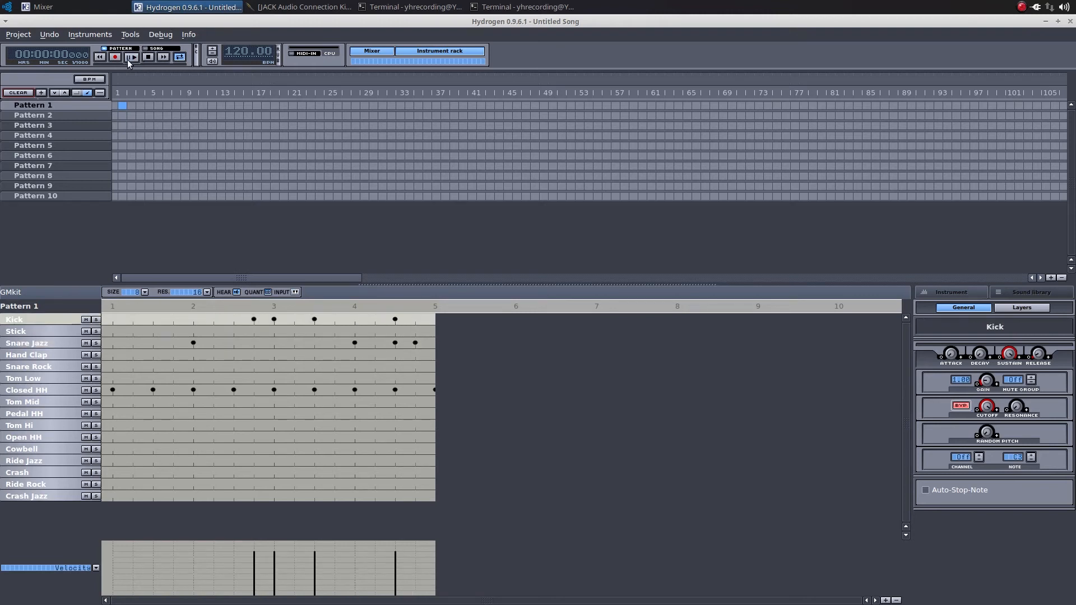
pyautogui.click(147, 57)
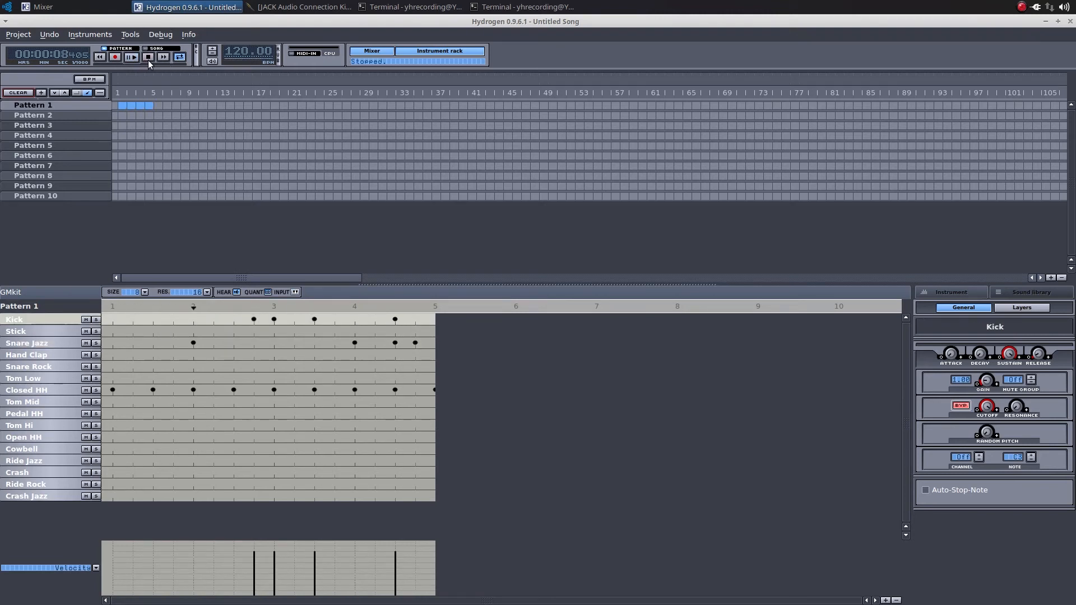
pyautogui.click(32, 115)
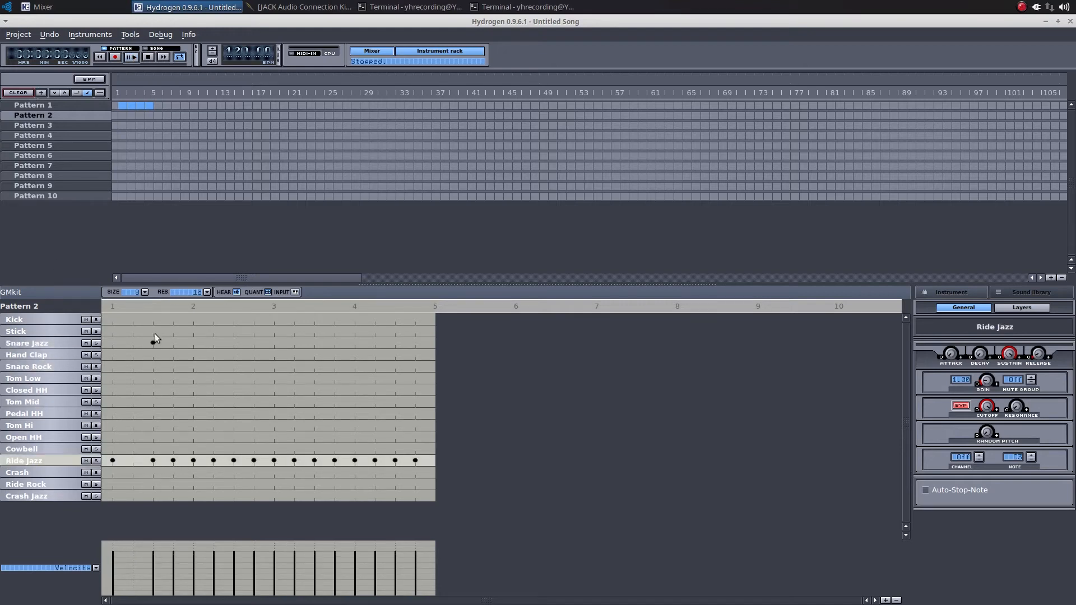
# Step: Add ride cymbal, kick and snare hits to Pattern 2
pyautogui.click(192, 343)
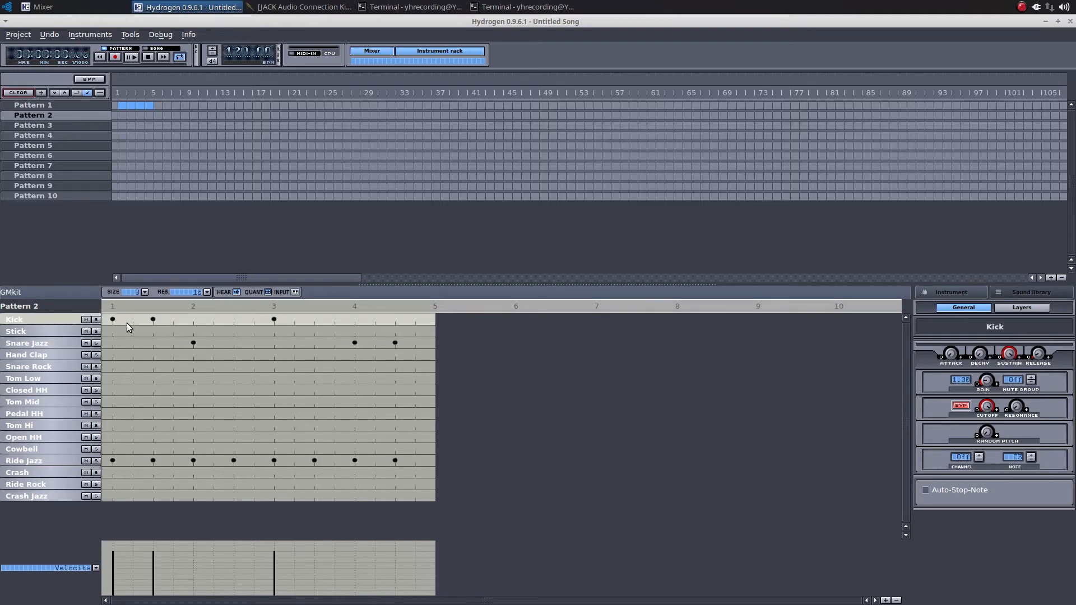
pyautogui.click(131, 57)
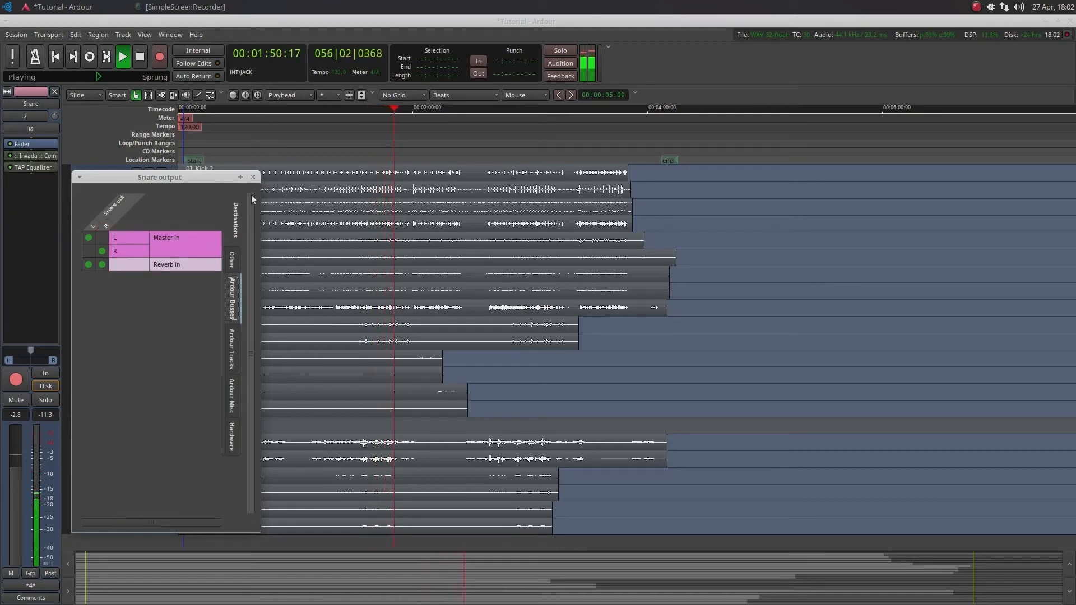
# Step: Close the Snare output routing and browse Add Track or Bus types without adding anything
pyautogui.click(253, 177)
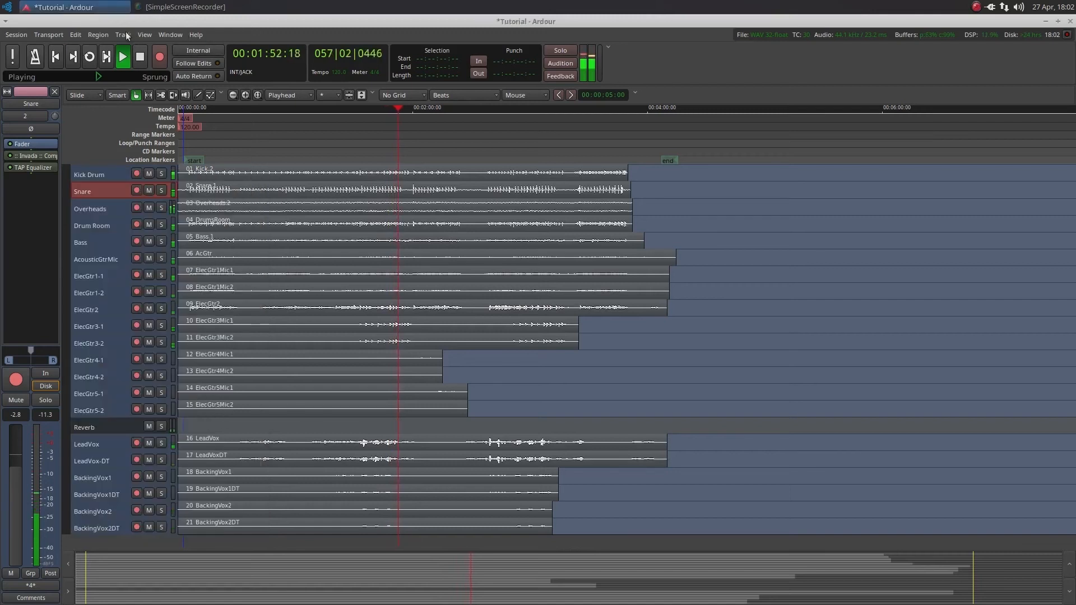
pyautogui.click(123, 35)
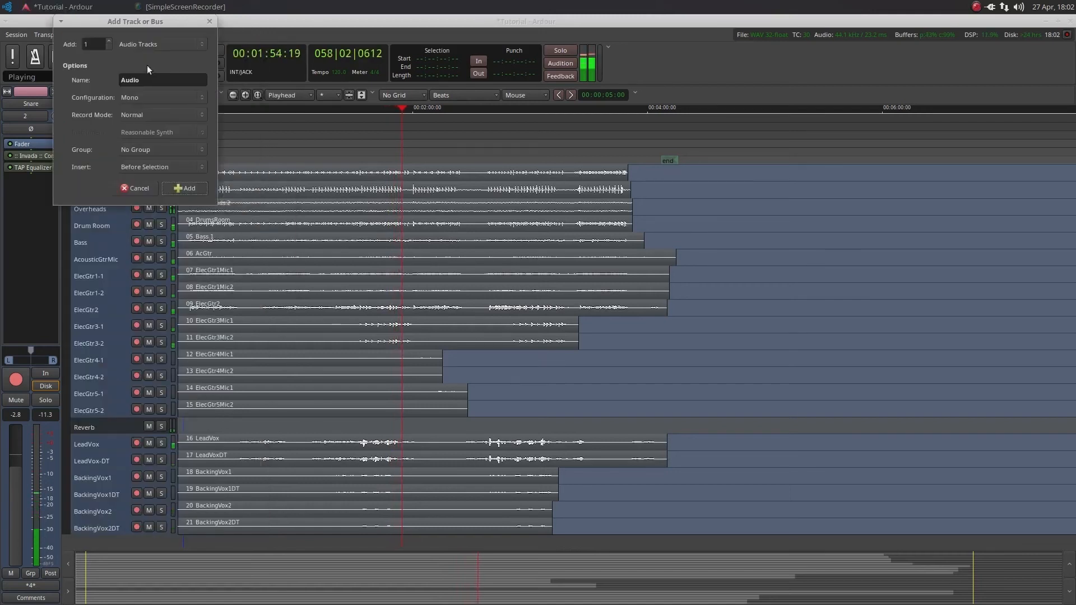
pyautogui.click(162, 44)
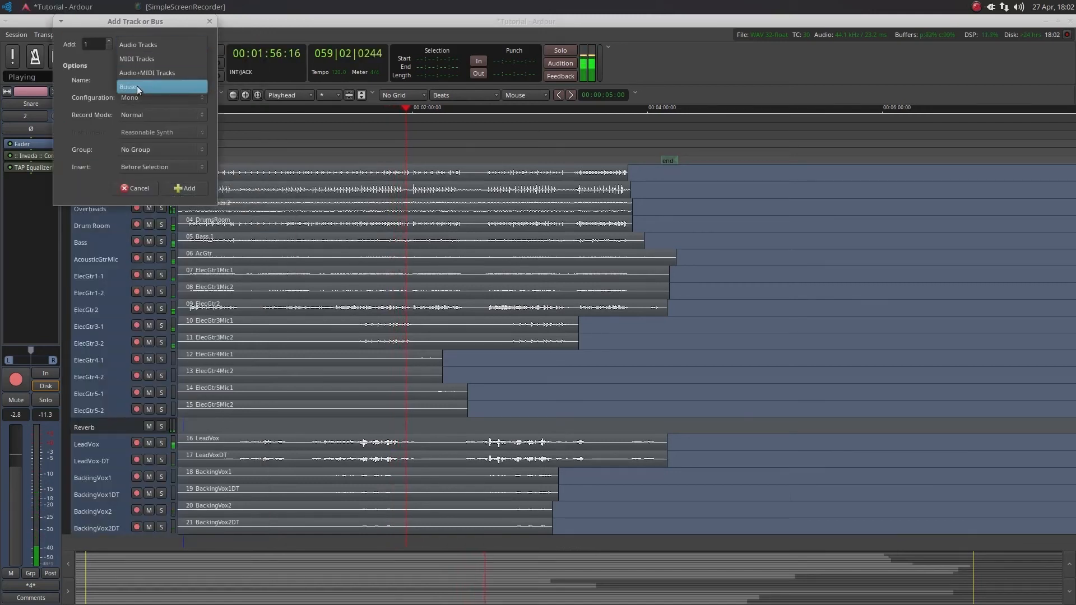
pyautogui.click(138, 44)
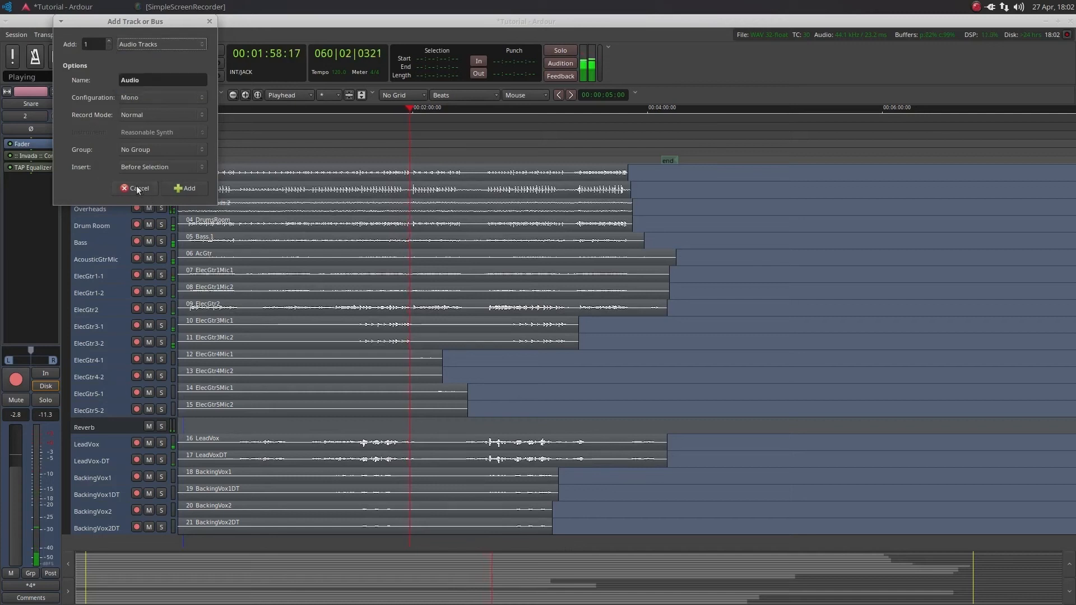
pyautogui.click(135, 188)
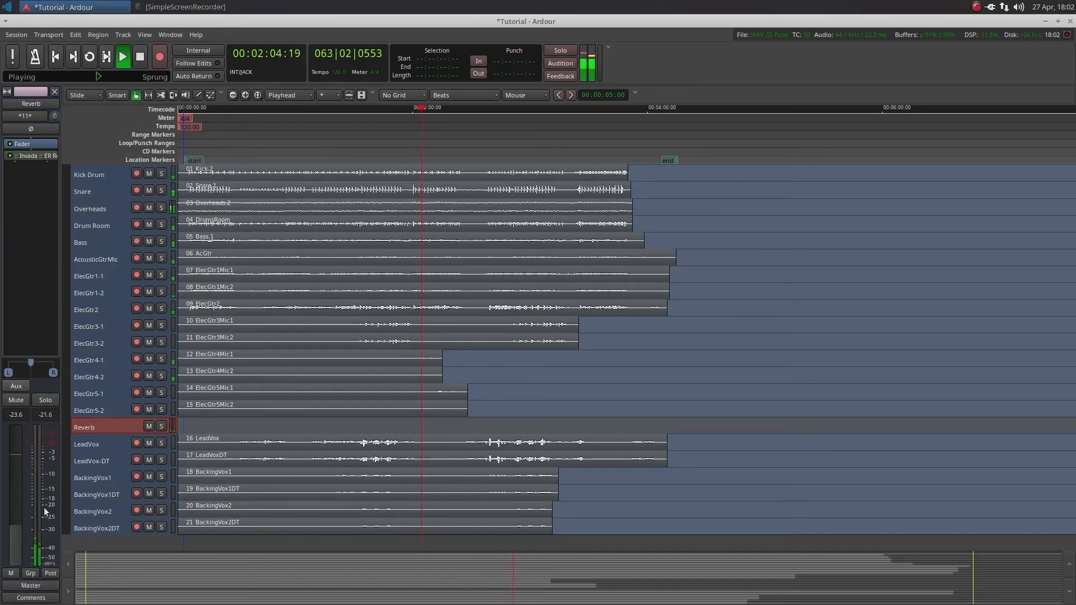
# Step: Select the Reverb bus and show the Tutorial session's Mixer window with all channel strips
pyautogui.click(45, 400)
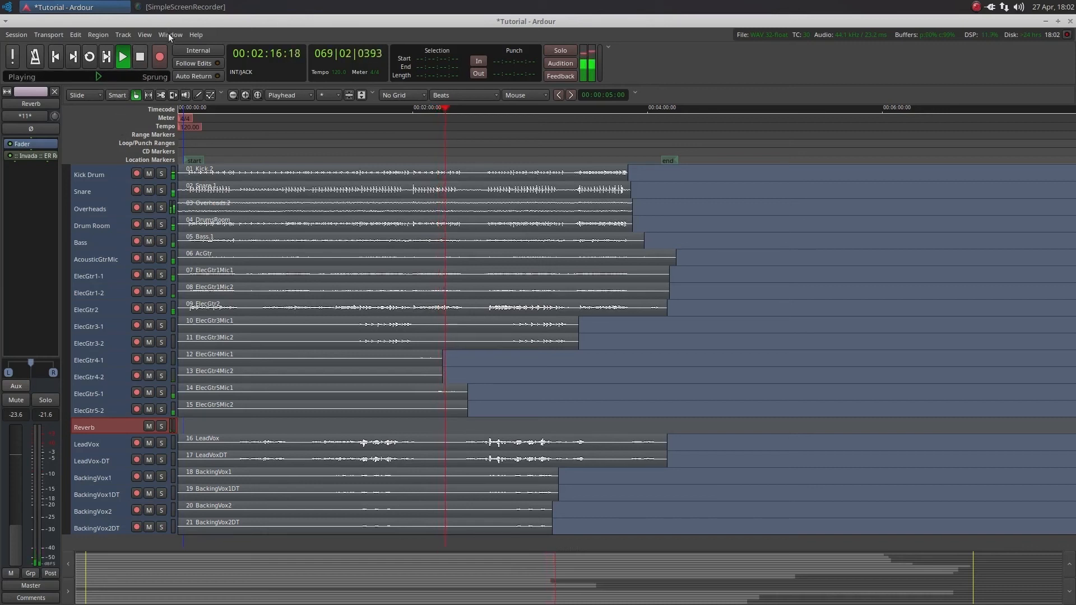
pyautogui.click(185, 6)
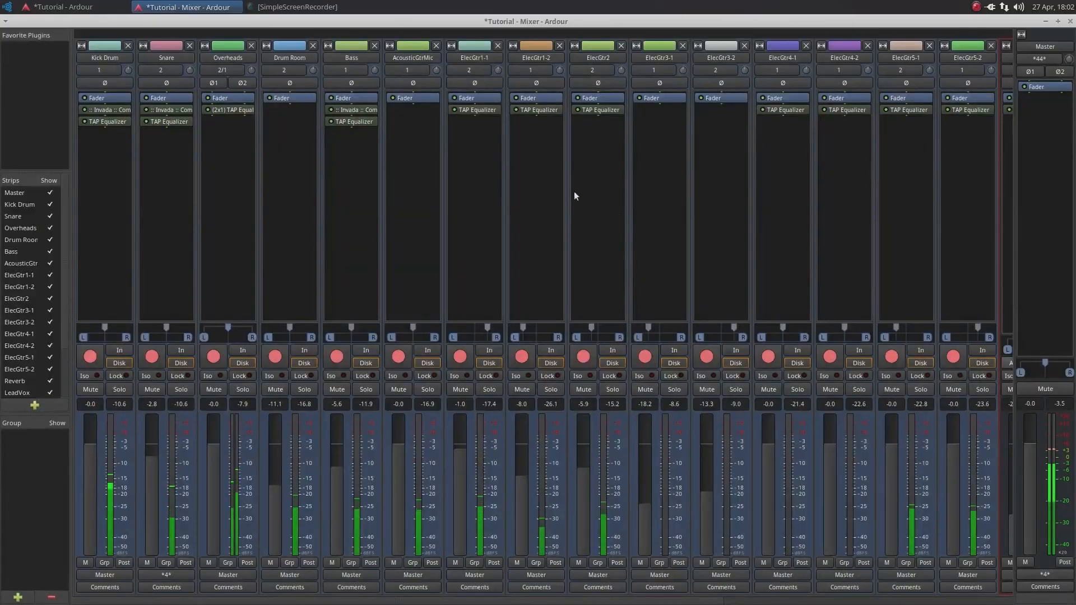